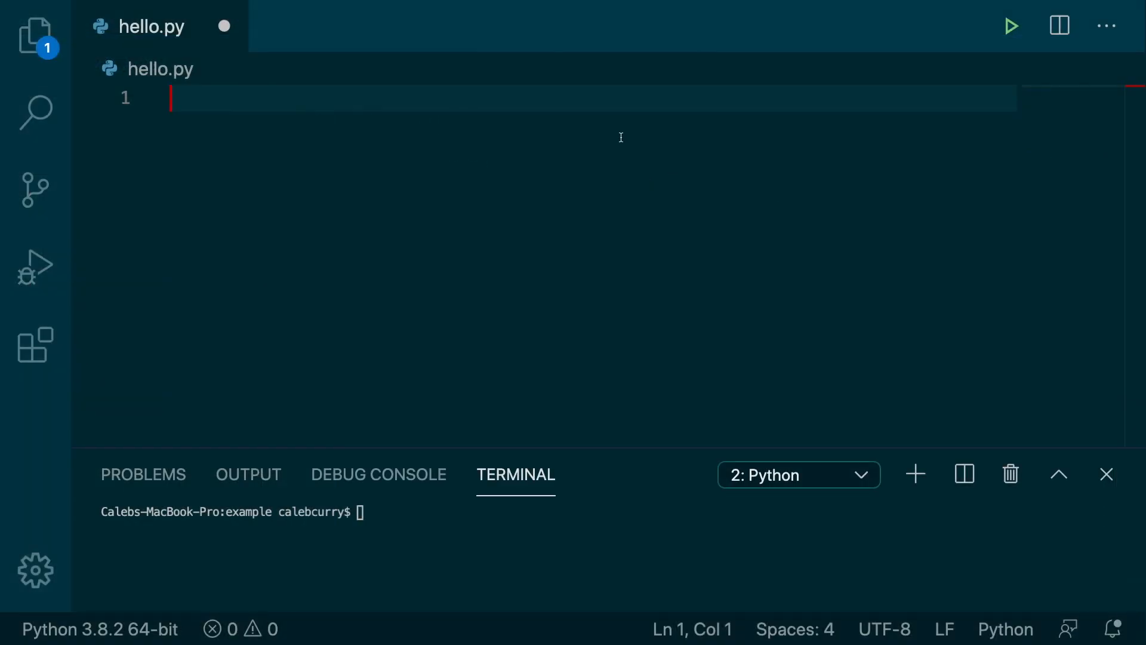
# Write result = 10 / 3 and print(result) in hello.py, then run it to get 3.3333333333333335
pyautogui.write('10 /')
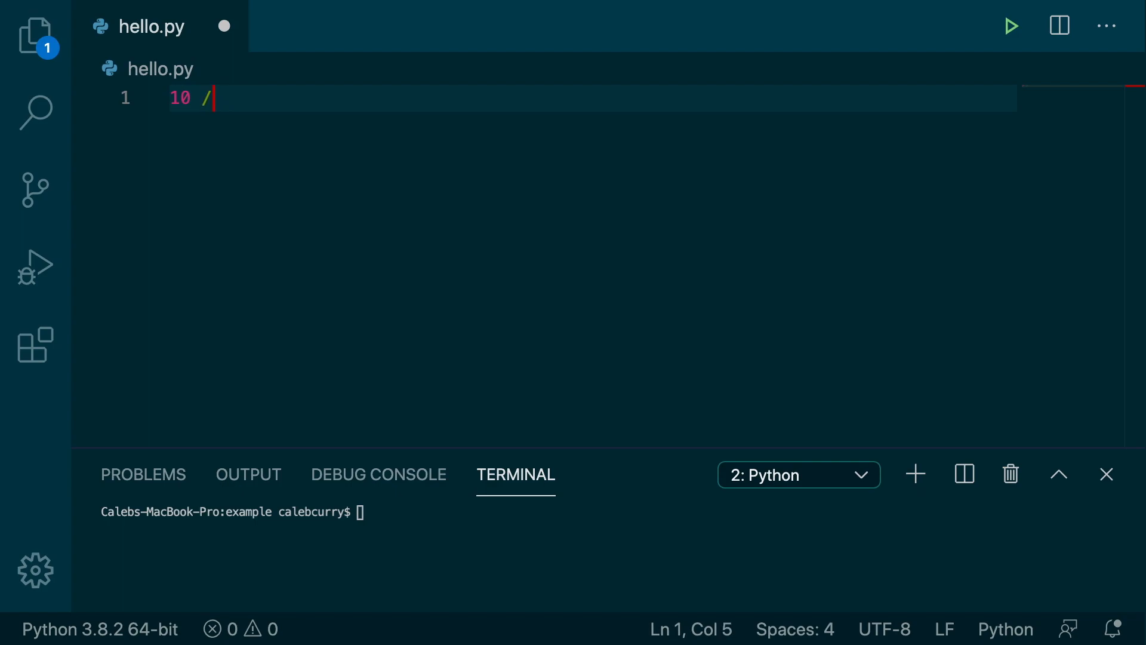
pyautogui.write('3')
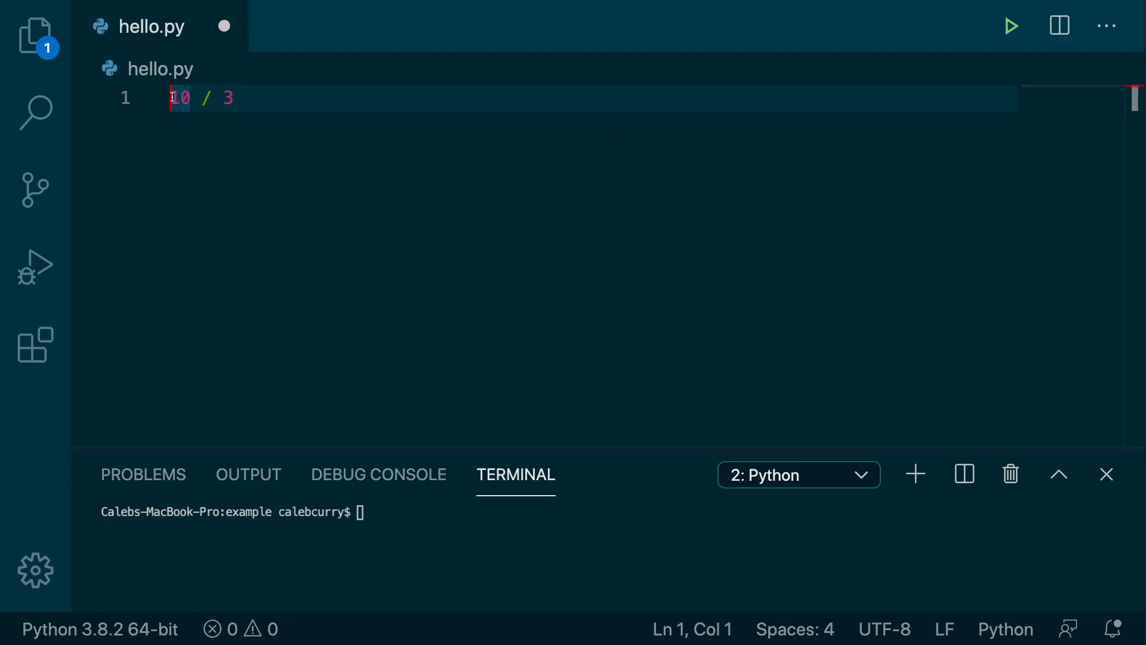
pyautogui.write('result =')
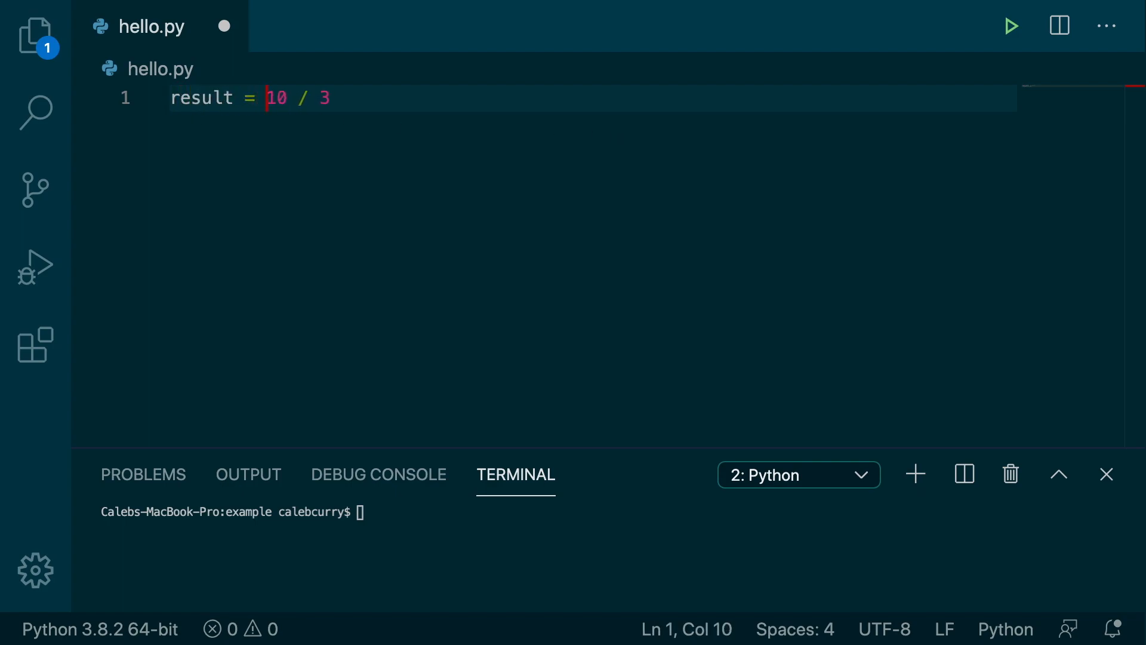
pyautogui.write('orint(r')
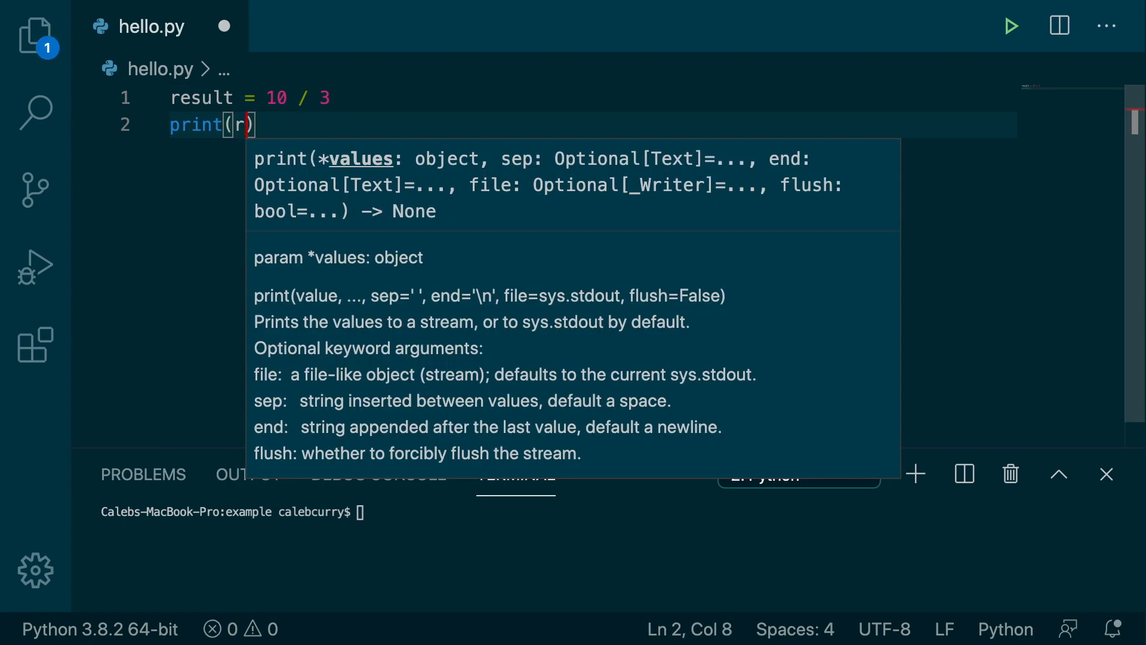
pyautogui.write('esult')
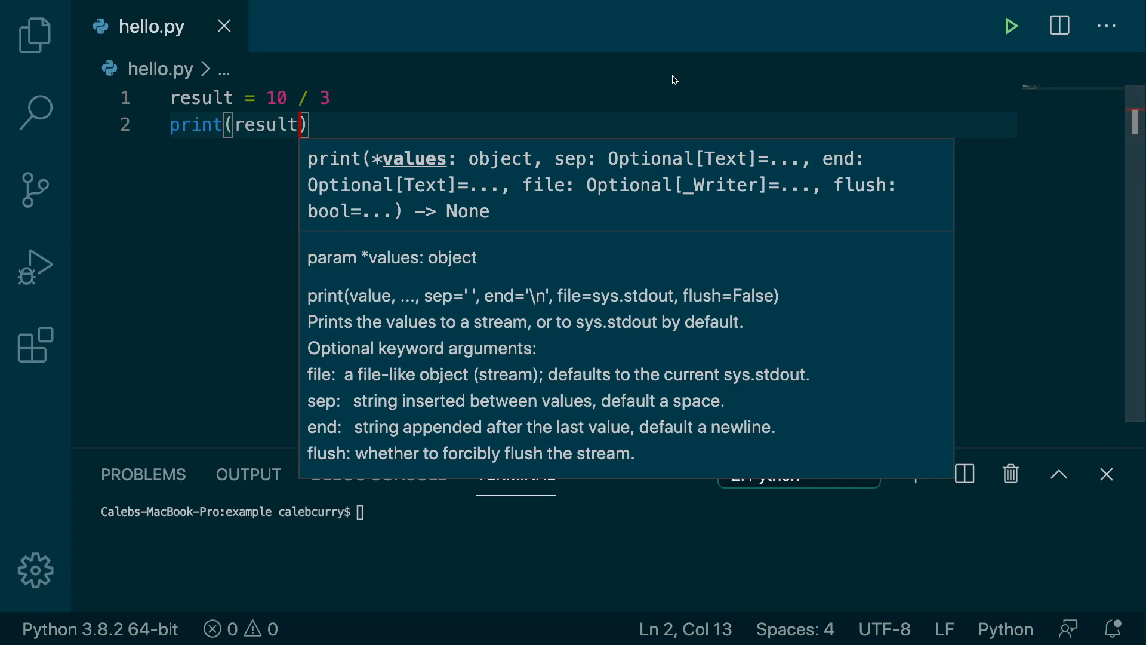
pyautogui.click(1012, 25)
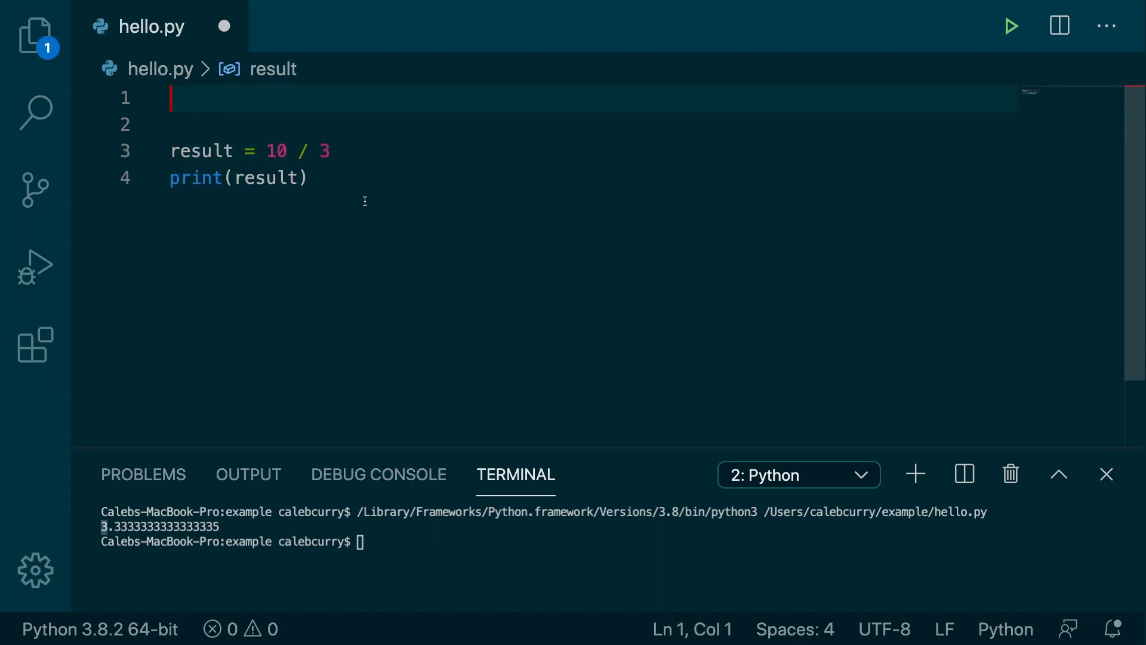
# Import math and add new_result = math.floor(result) before the print statement
pyautogui.write('import math')
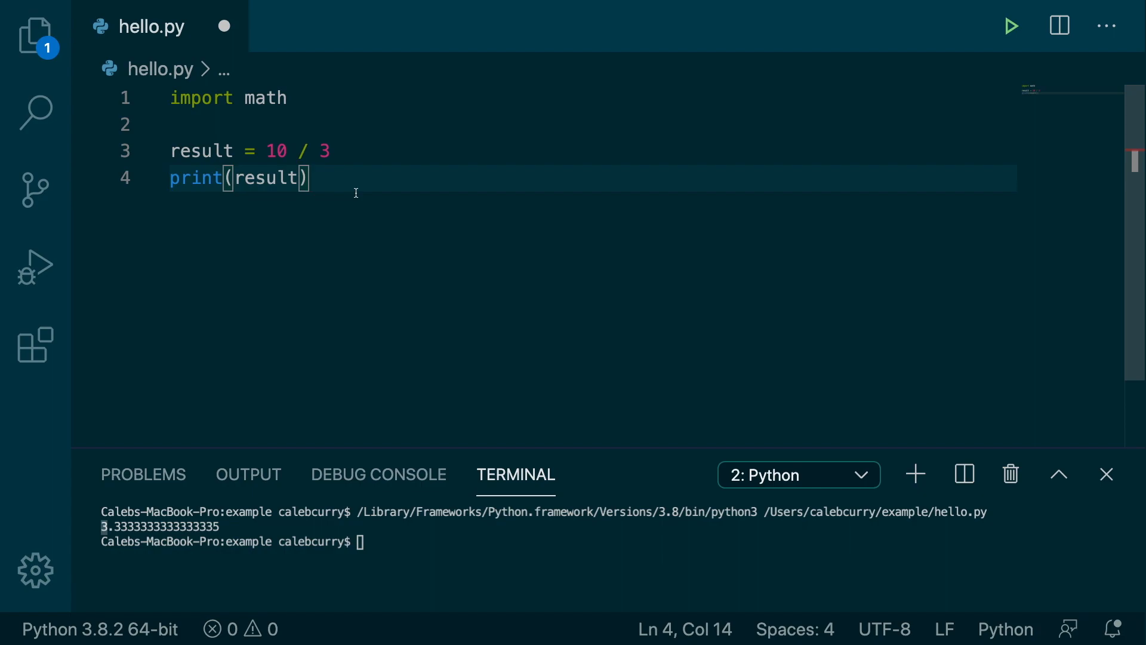
pyautogui.click(234, 178)
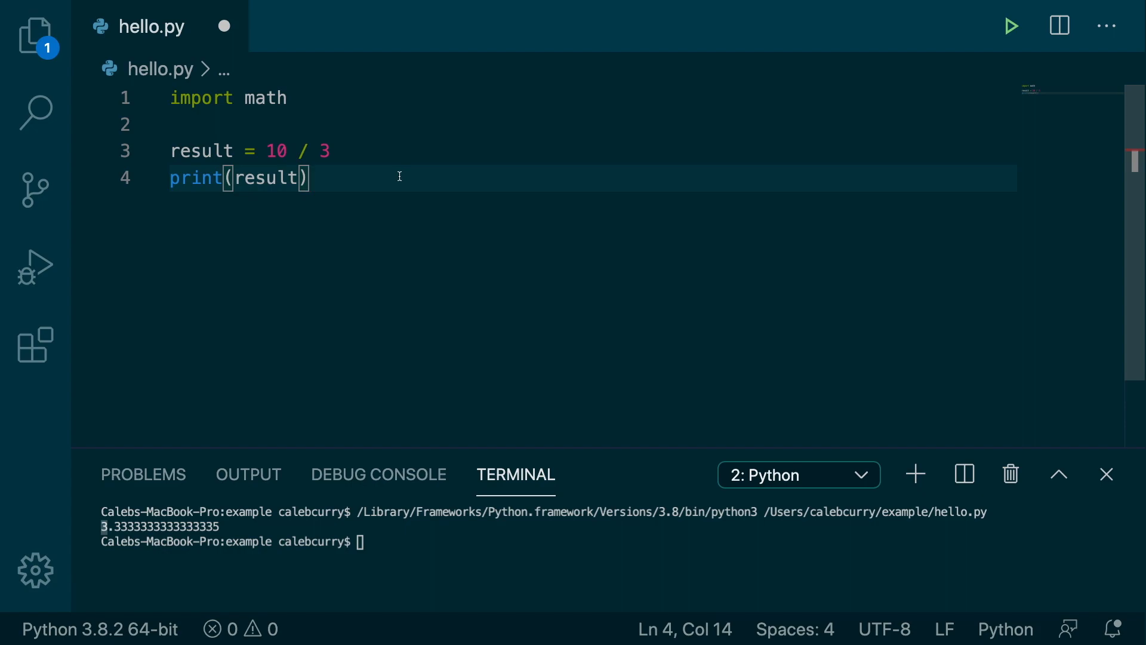
pyautogui.press('Enter')
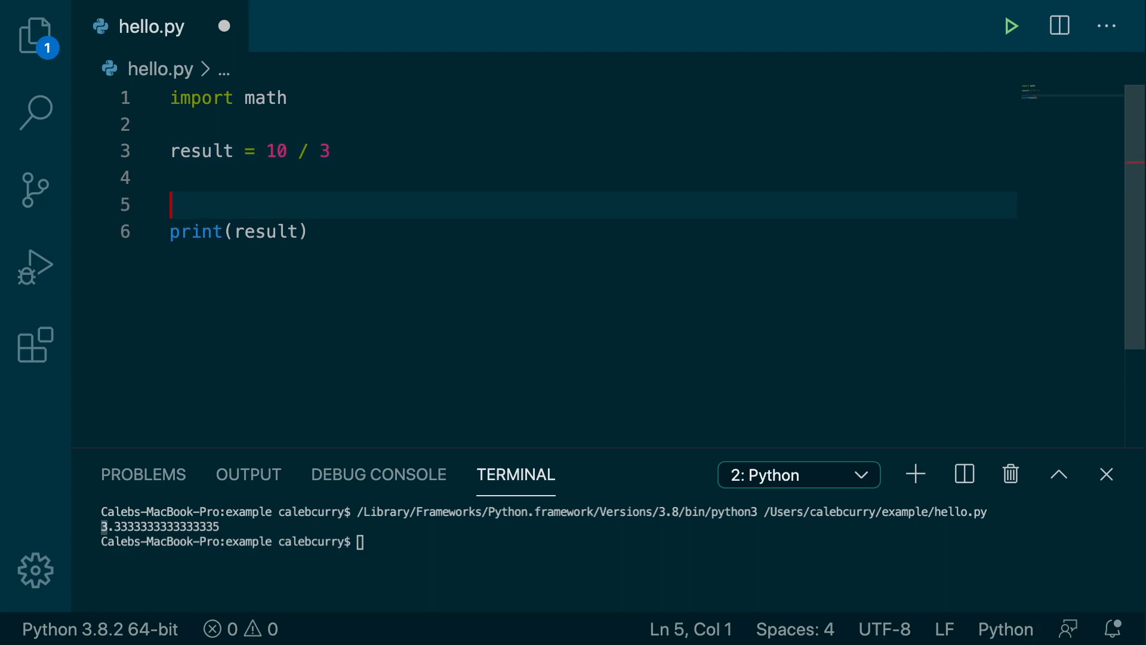
pyautogui.moveTo(243, 195)
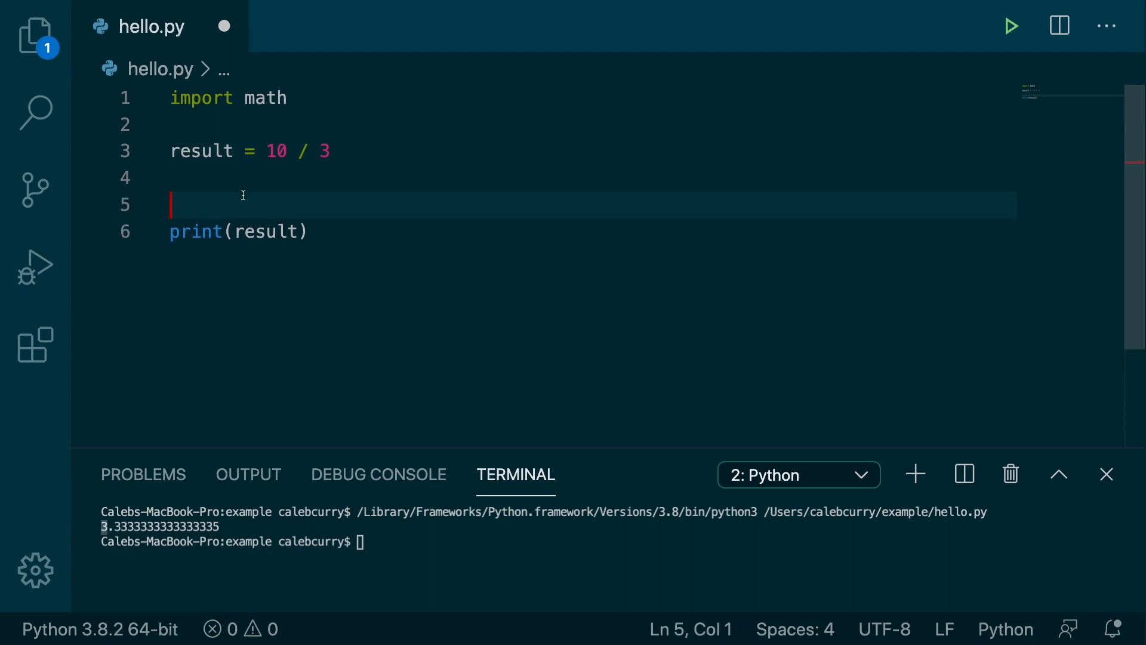
pyautogui.write('new_result')
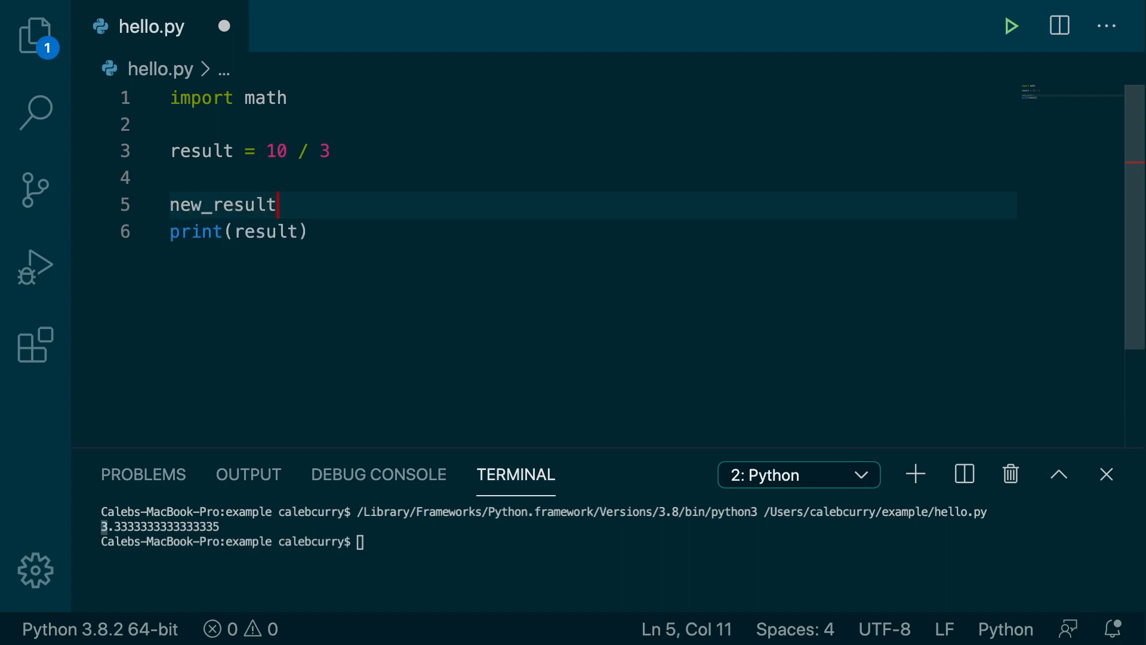
pyautogui.write('=')
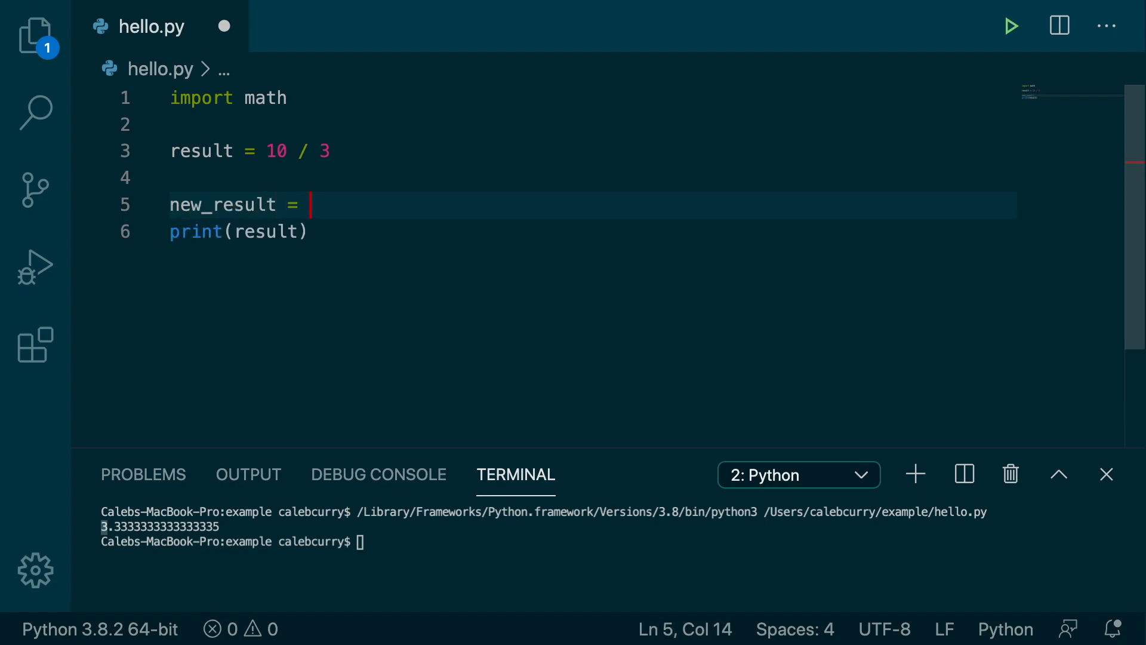
pyautogui.write('math.l')
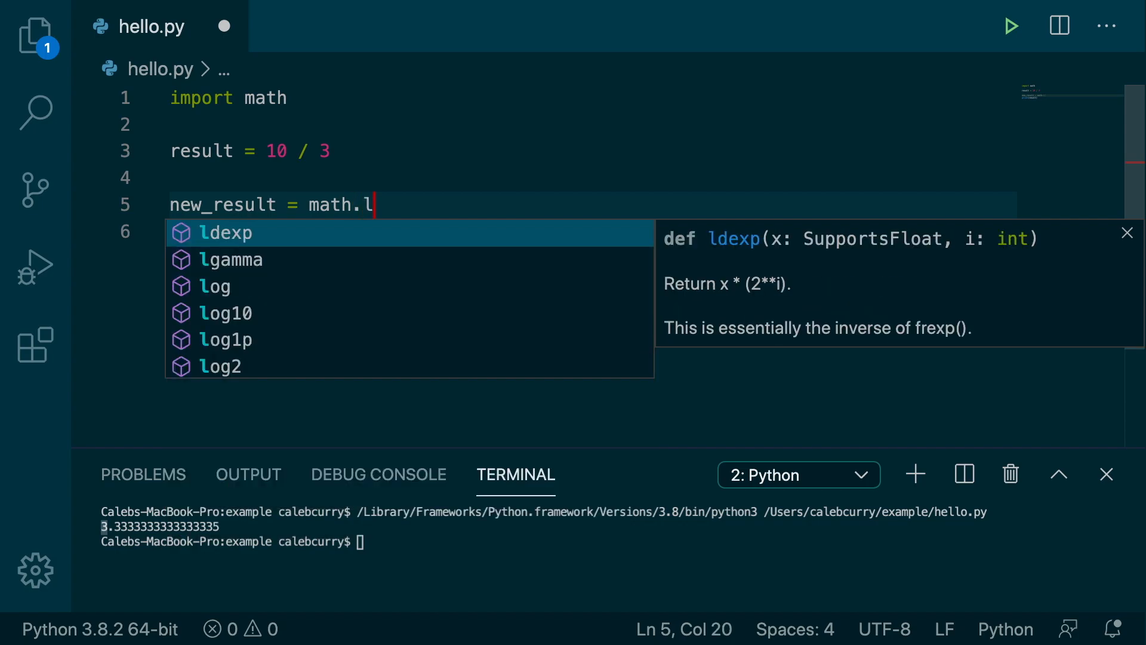
pyautogui.write('floor')
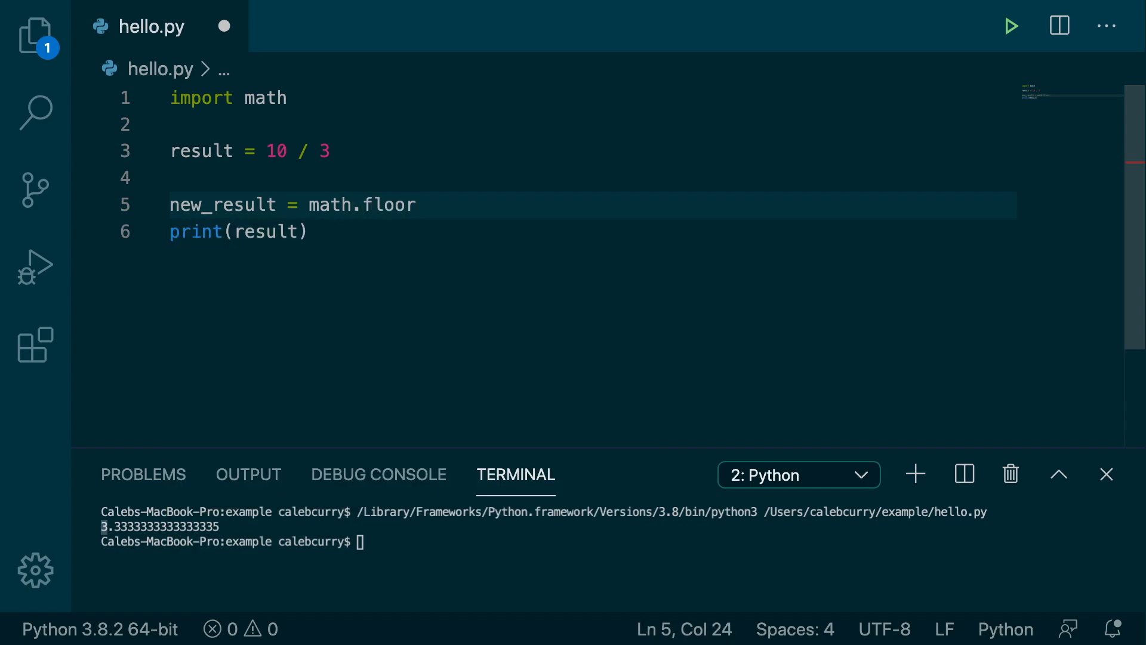
pyautogui.write('(result)')
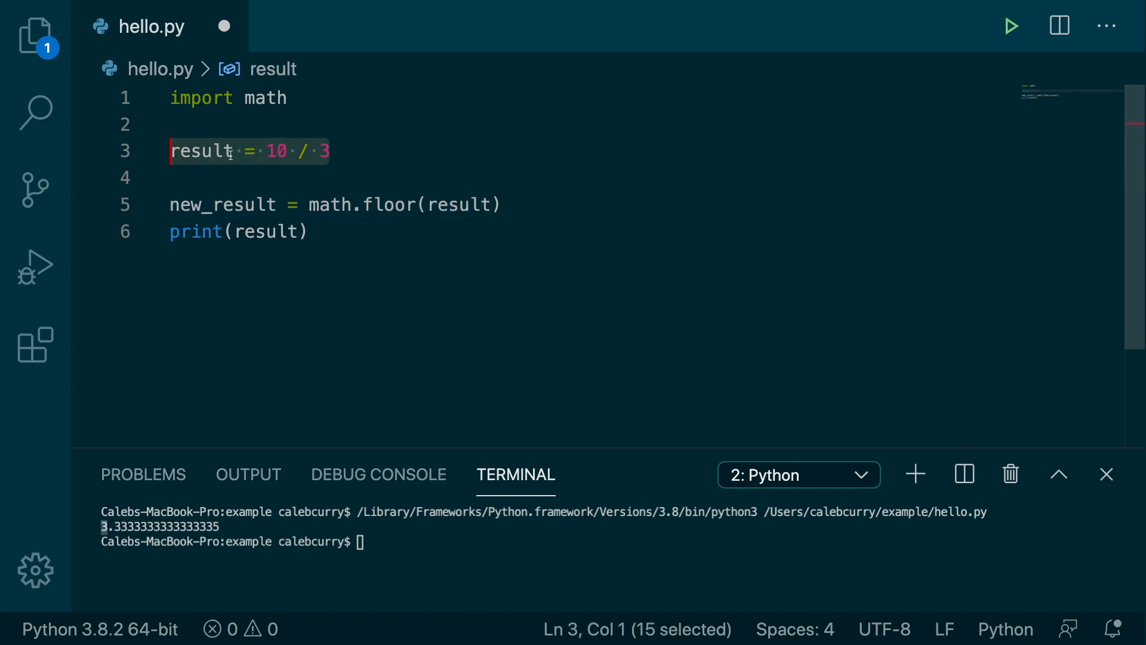
# Change the print call to new_result and run the script, outputting 3
pyautogui.click(485, 204)
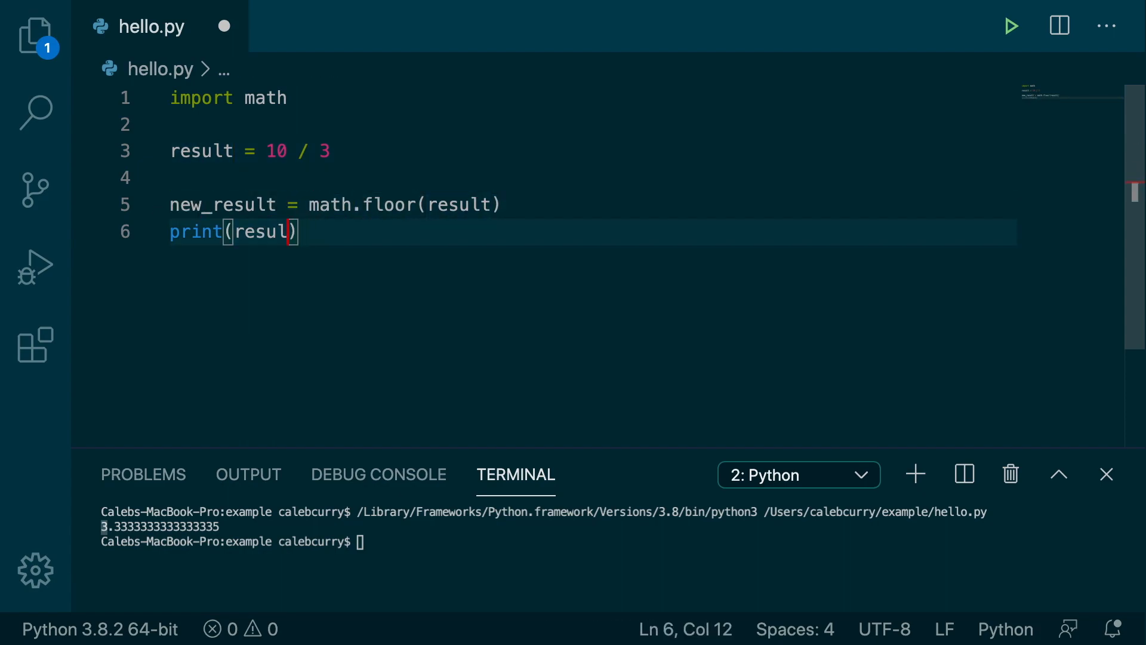
pyautogui.write('new_')
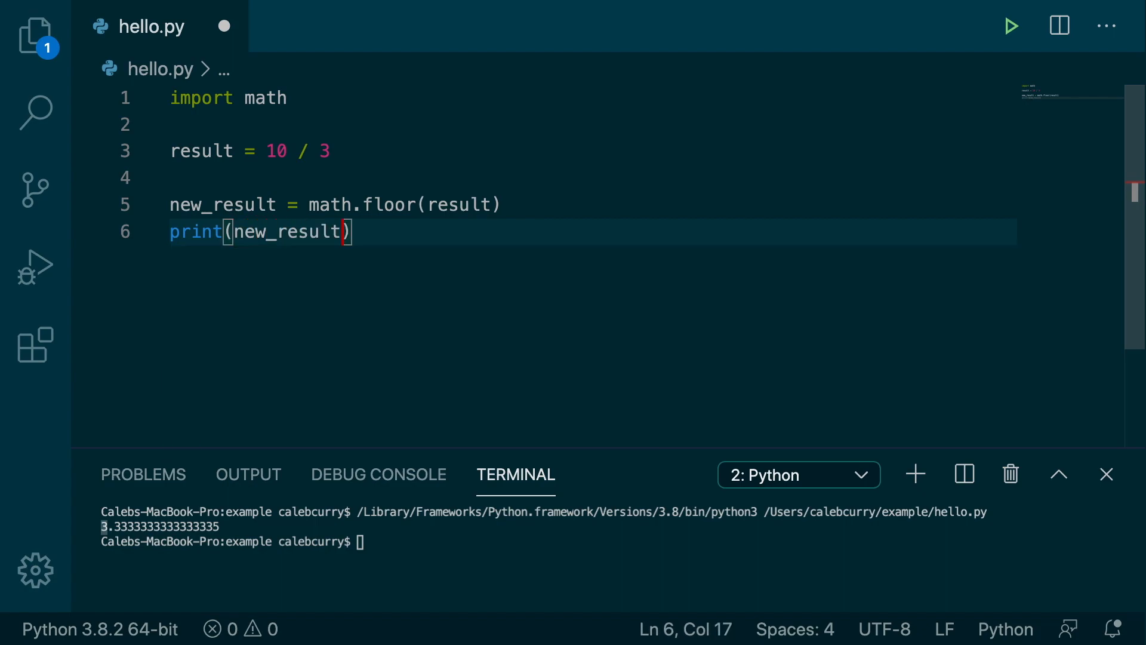
pyautogui.click(1012, 26)
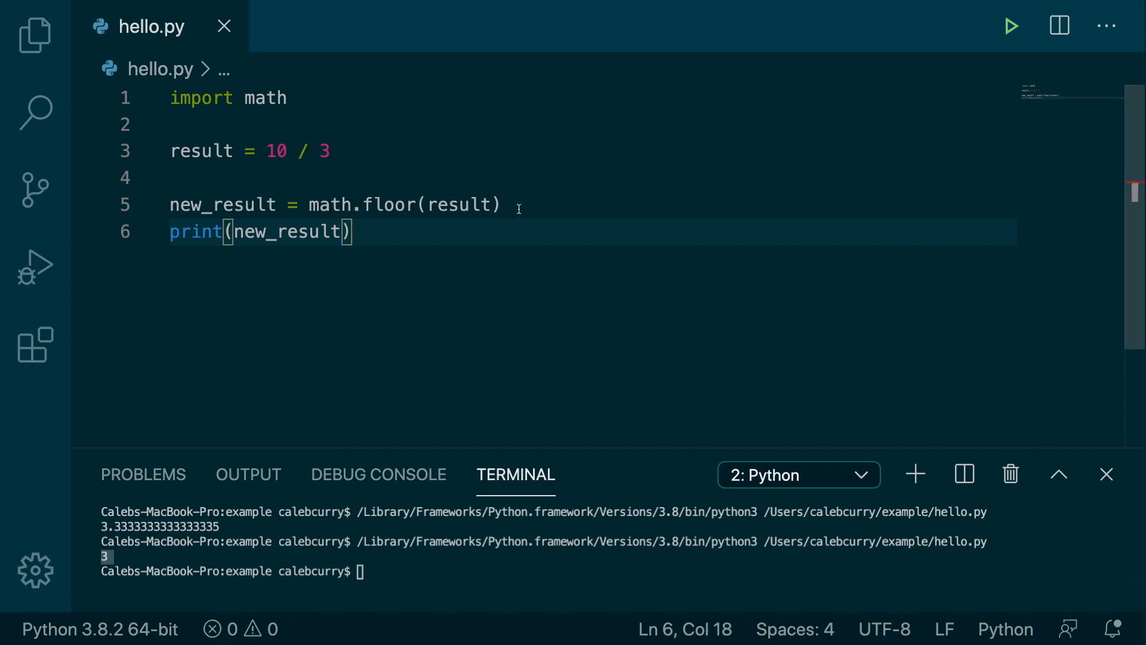
# Inline math.floor(result) into print, drop the new_result line, run to get 3, then select the floor call for removal
pyautogui.click(176, 178)
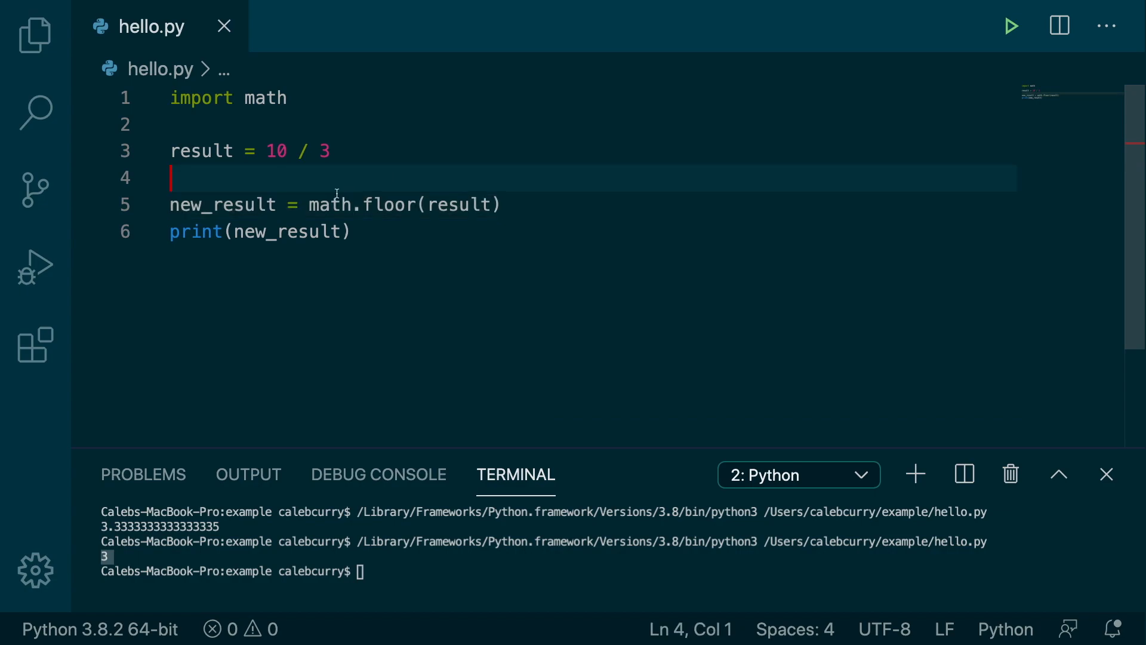
pyautogui.moveTo(309, 204); pyautogui.dragTo(501, 205)
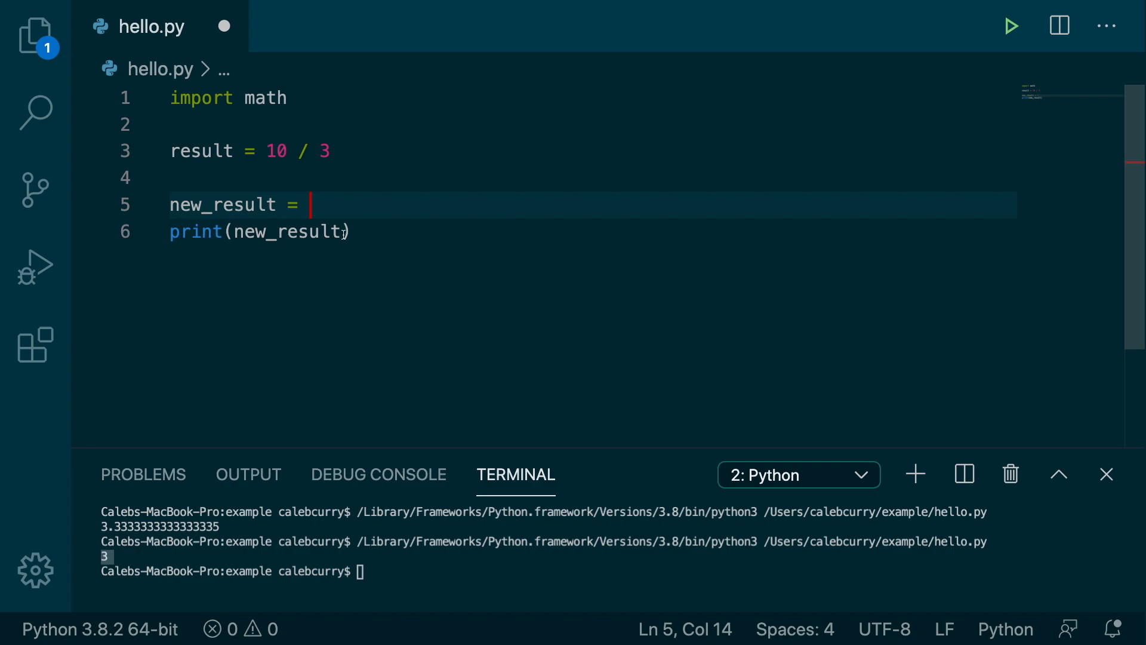
pyautogui.doubleClick(285, 232)
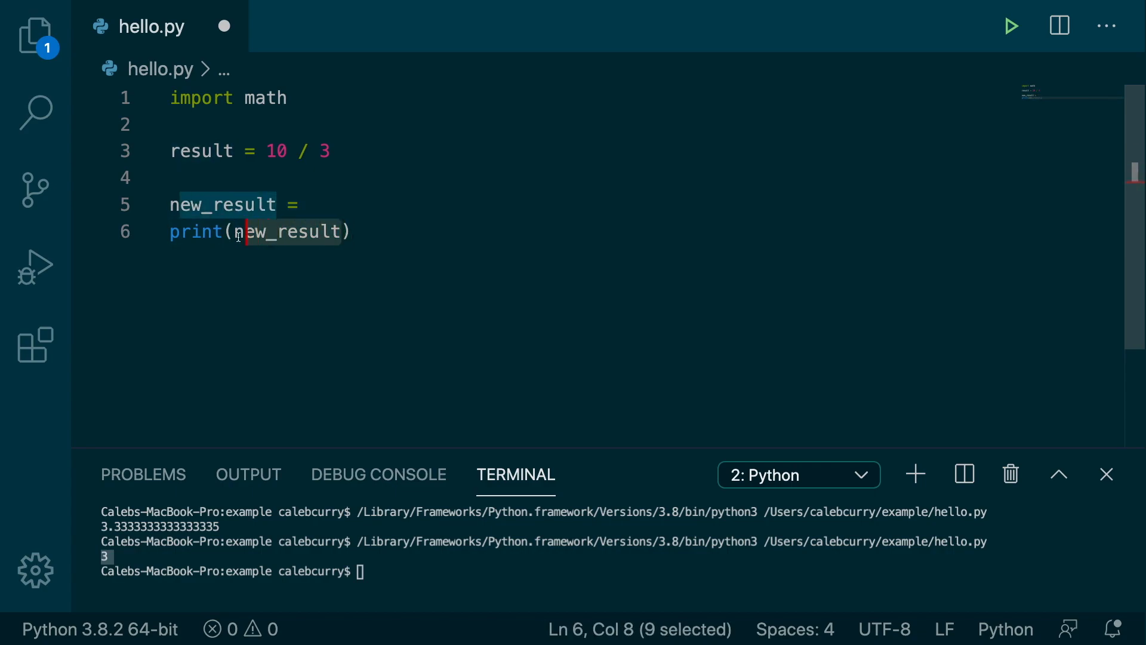
pyautogui.write('math.floor(result)')
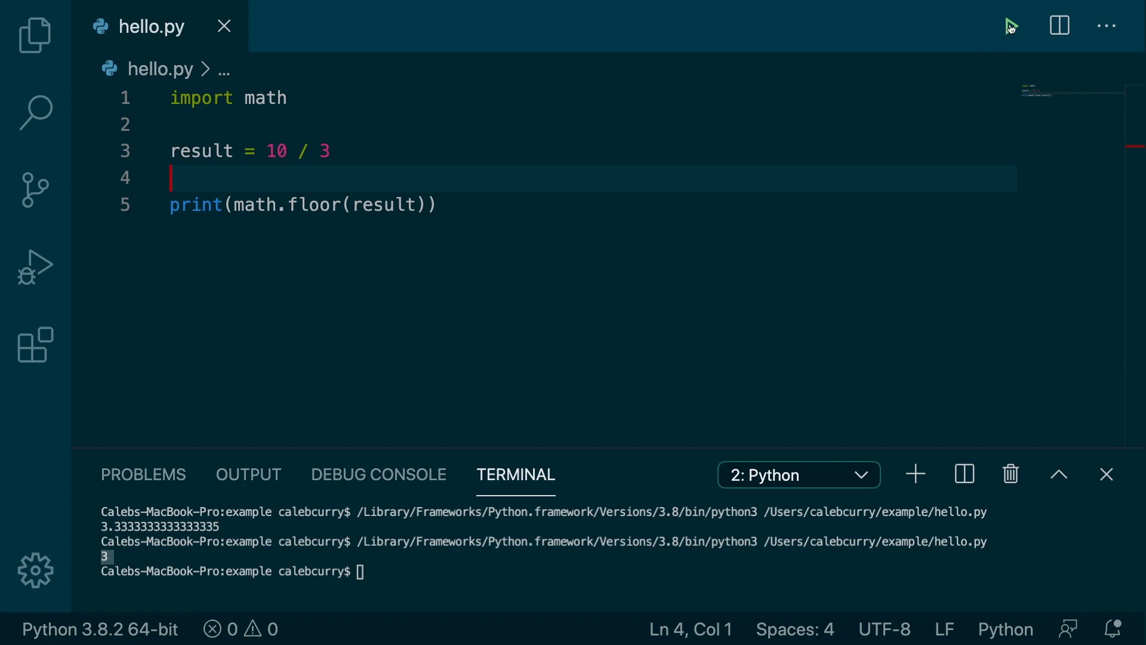
pyautogui.click(1012, 26)
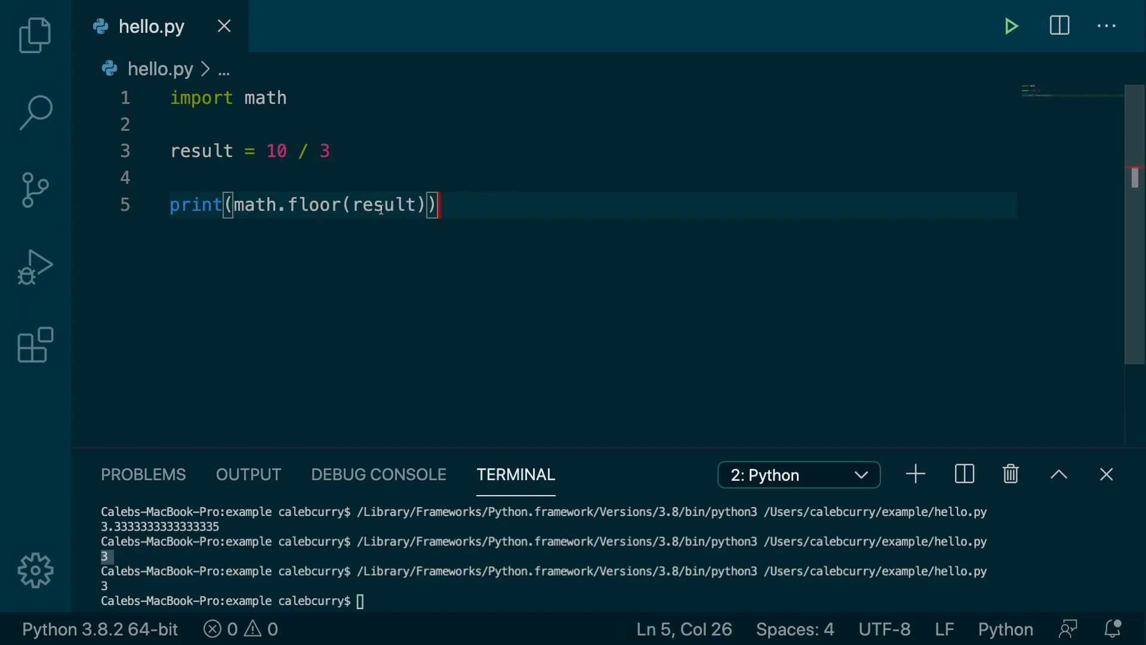
pyautogui.doubleClick(379, 205)
pyautogui.write('print(resu')
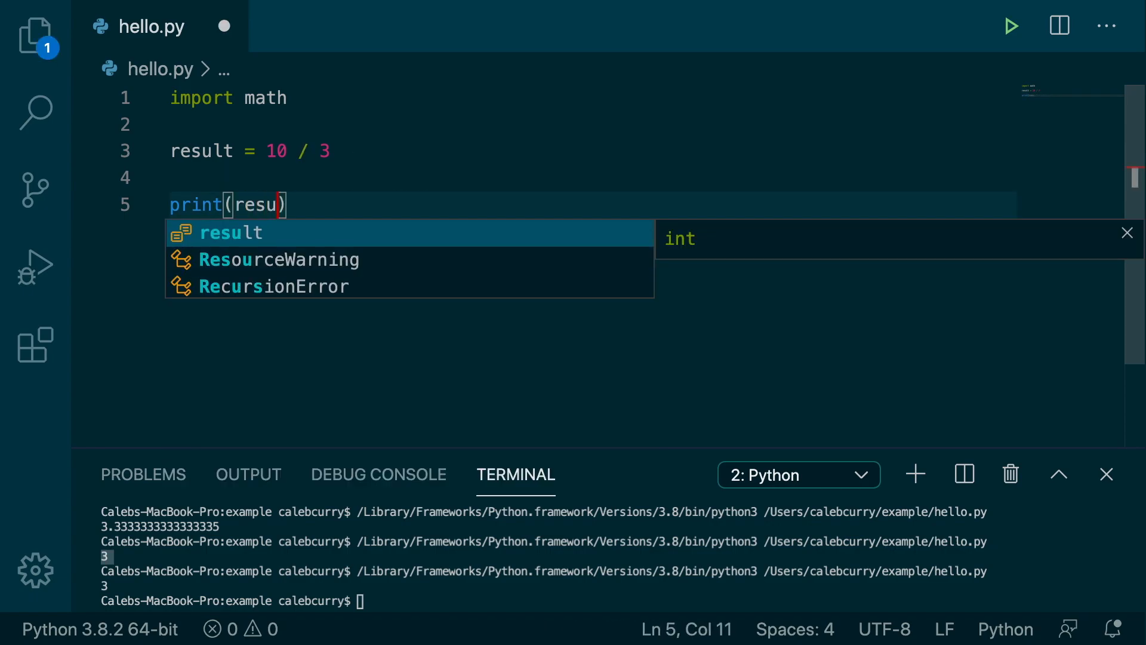
# Run the script with 10 // 3 to print 3, then revert to 10 / 3 and start a math. variant
pyautogui.press('Tab')
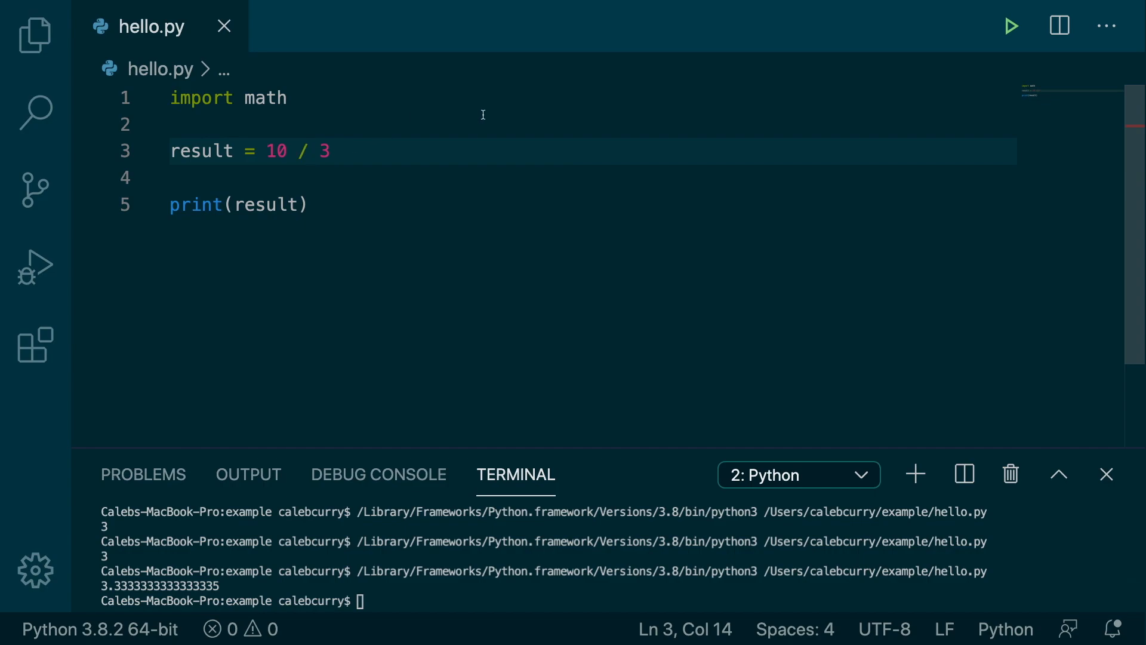
pyautogui.write('/')
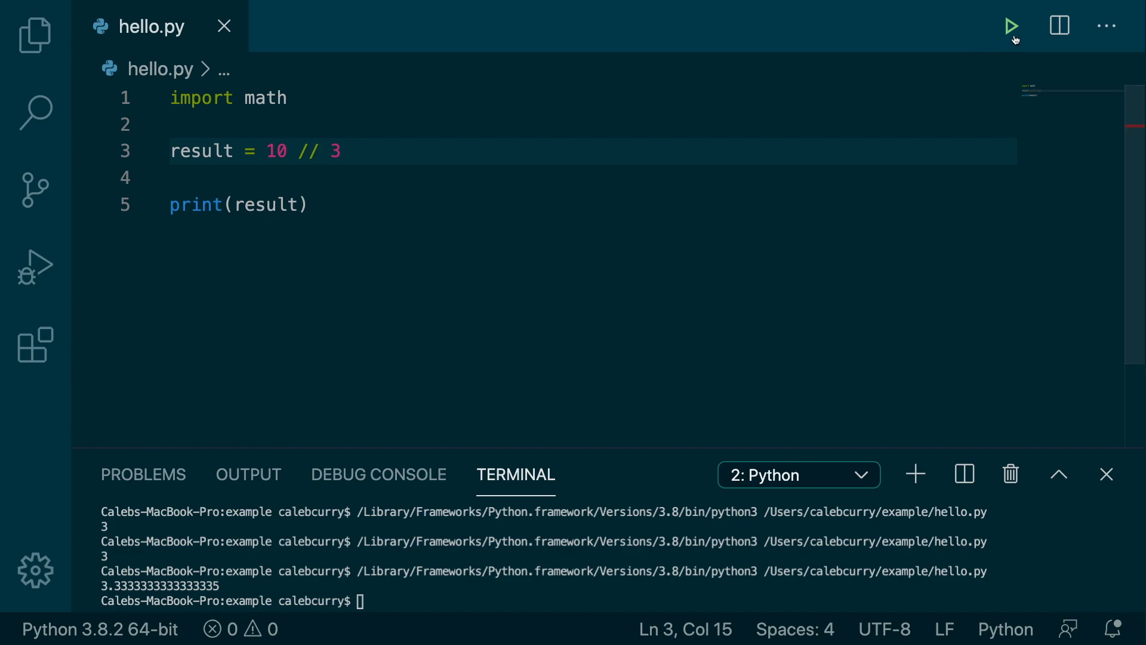
pyautogui.click(1012, 26)
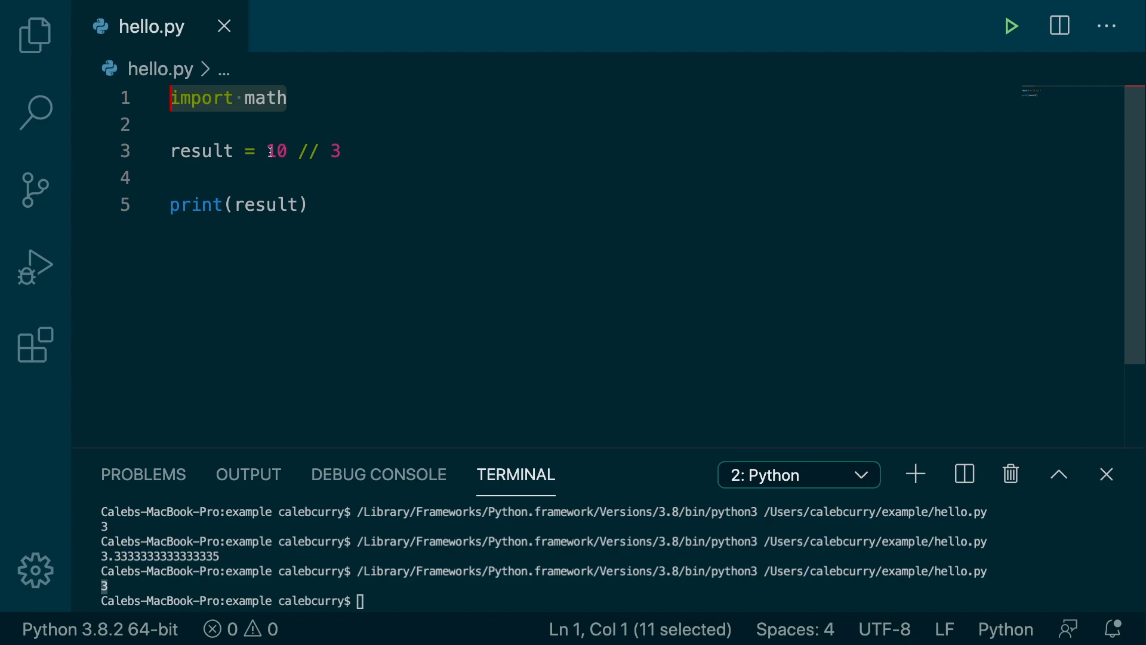
pyautogui.press('Backspace')
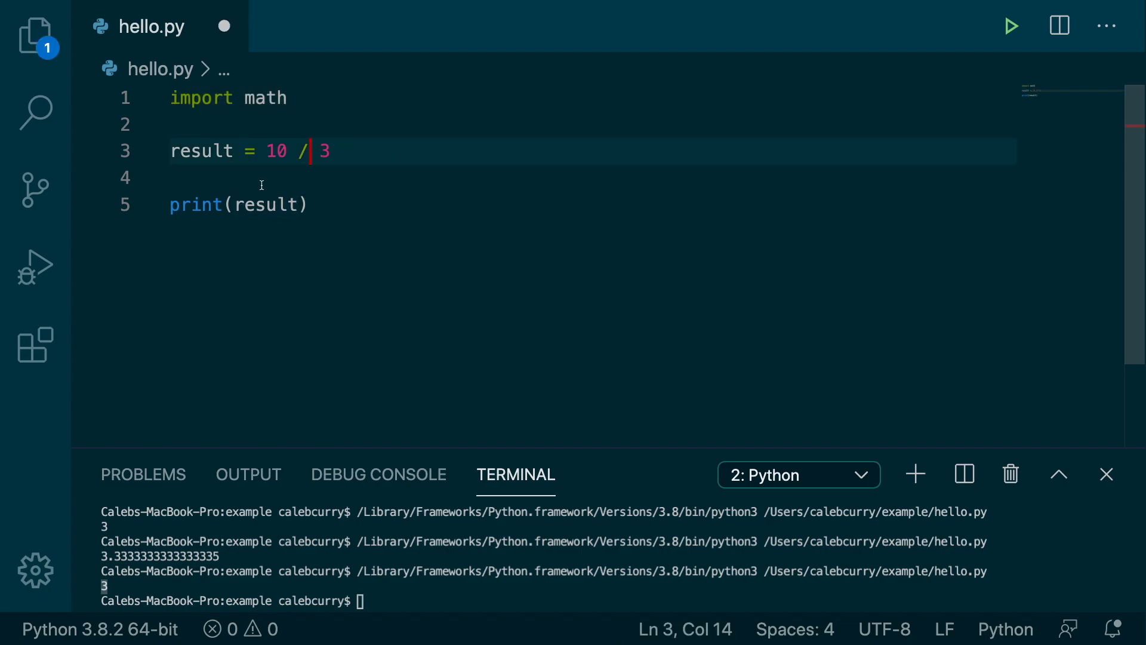
pyautogui.write('math.')
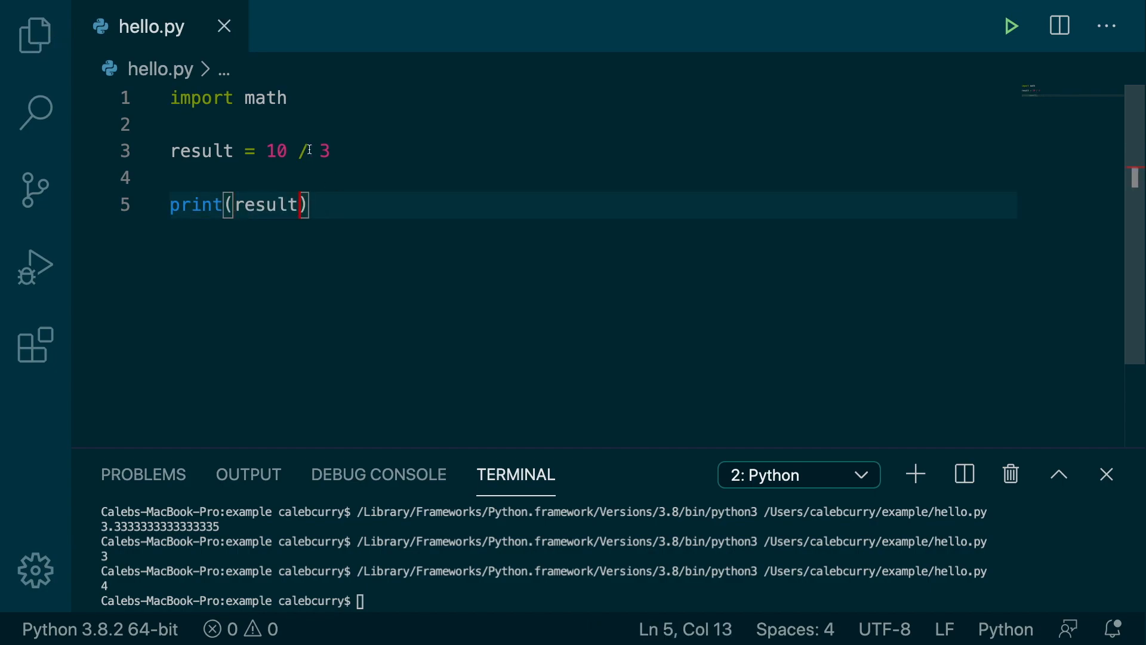
# Rerun with 10 / 3 to print 3.3333333333333335, then switch the operator back to //
pyautogui.write('/')
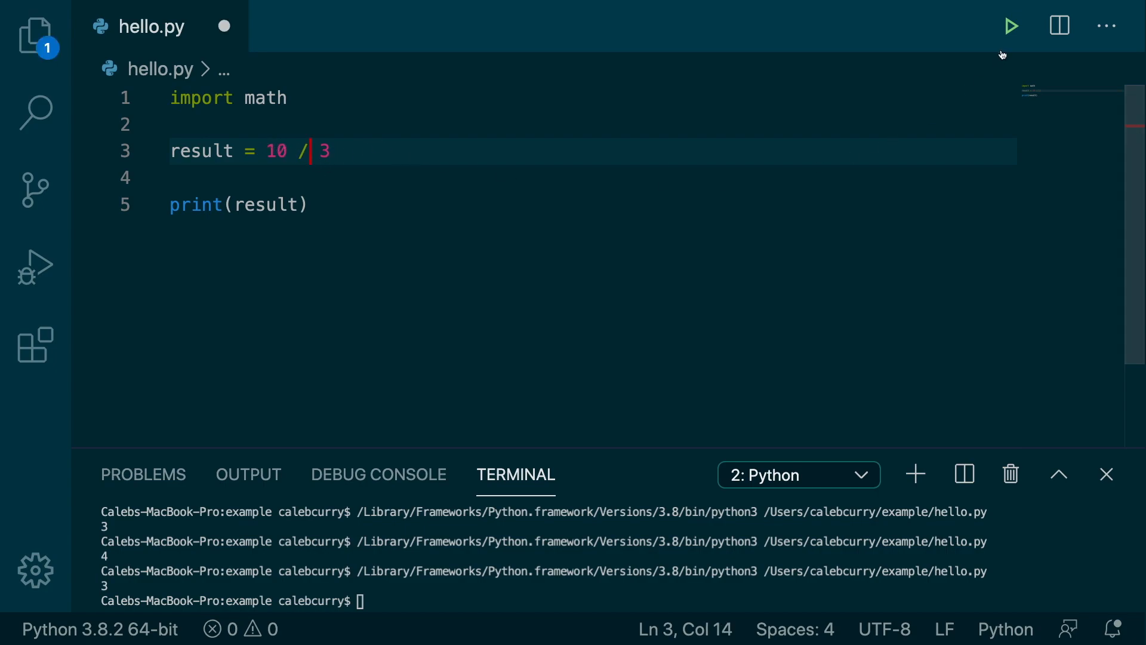
pyautogui.click(1012, 26)
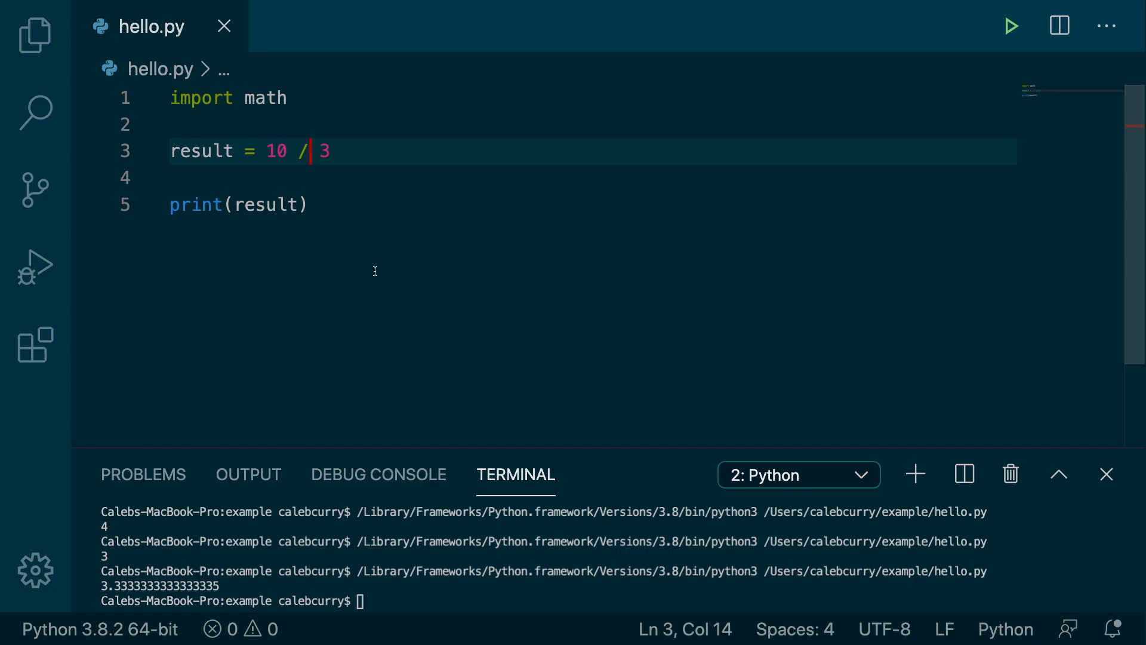
pyautogui.write('/')
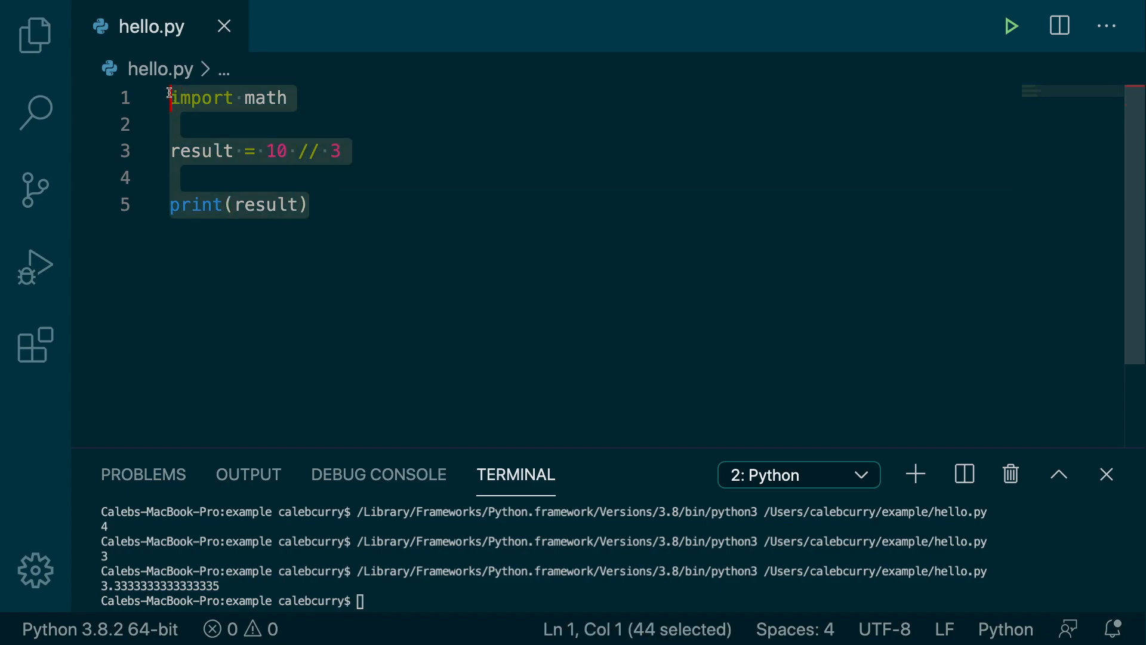
# Replace the code with comments '# / --> float division' and '# // --> integer division (math.floor)'
pyautogui.write('# /')
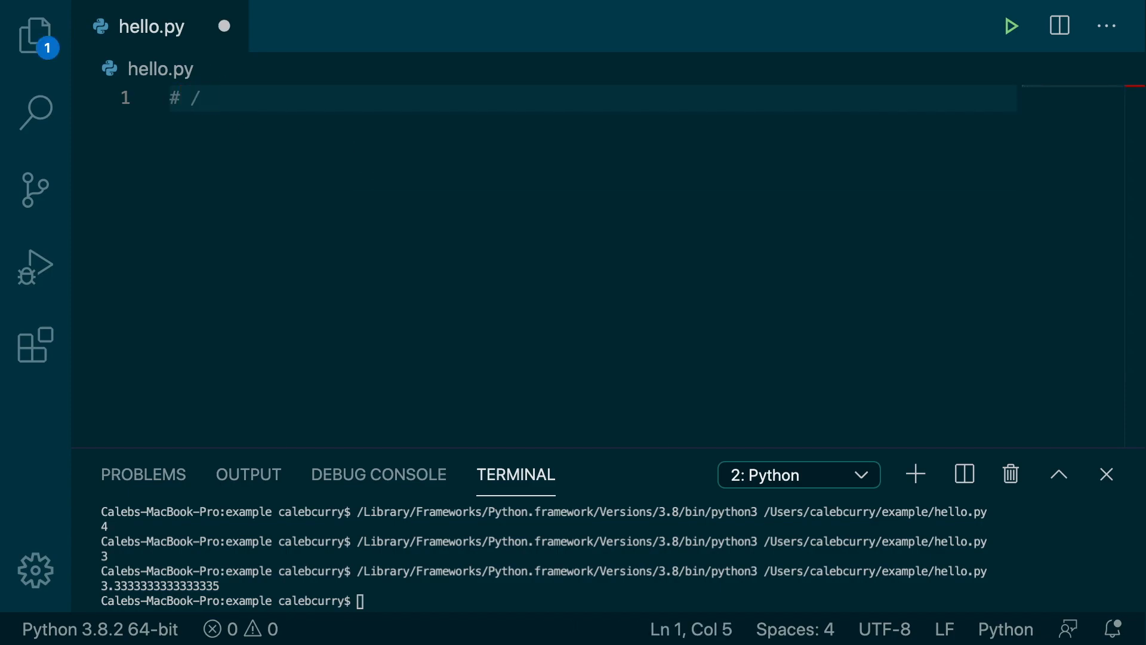
pyautogui.write('--> float')
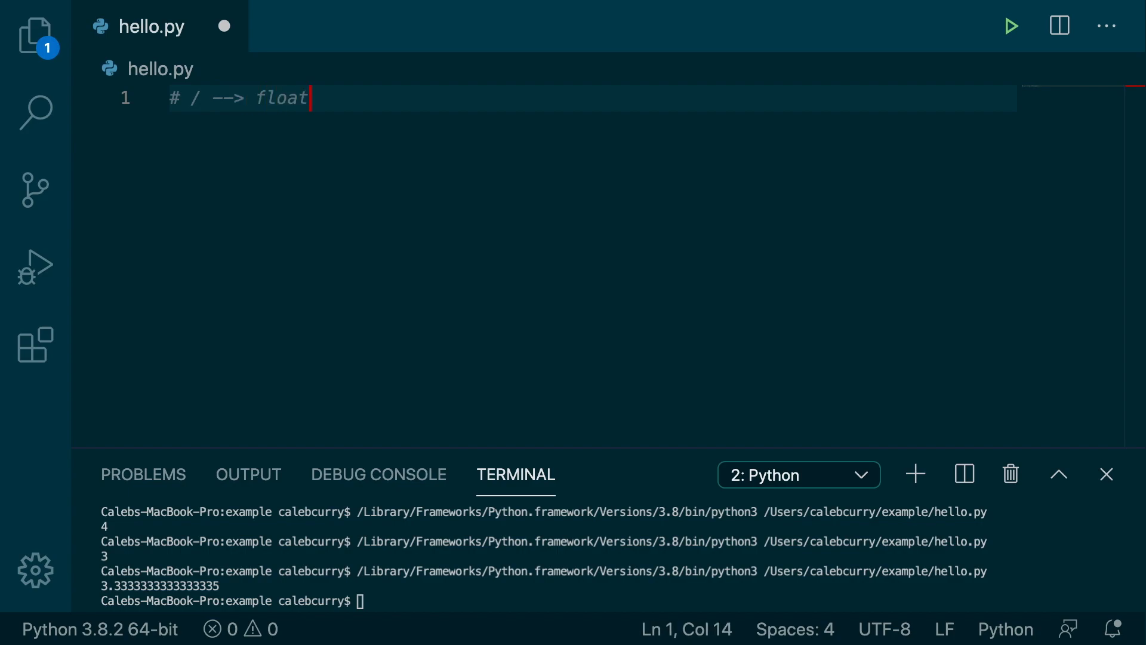
pyautogui.write('division')
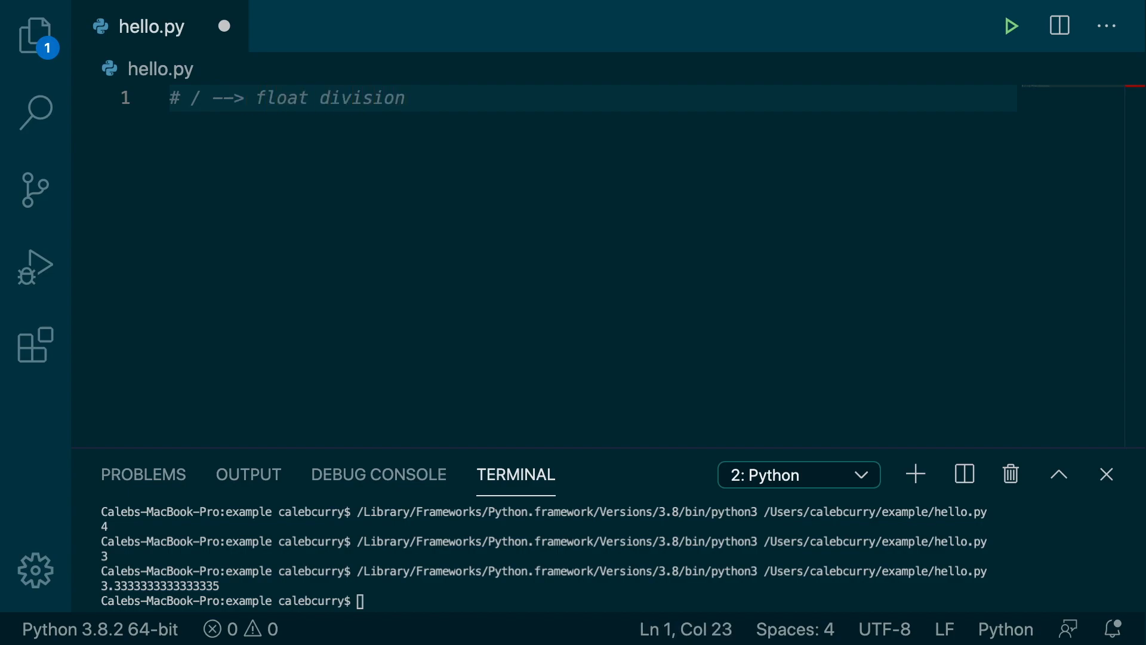
pyautogui.write('# /')
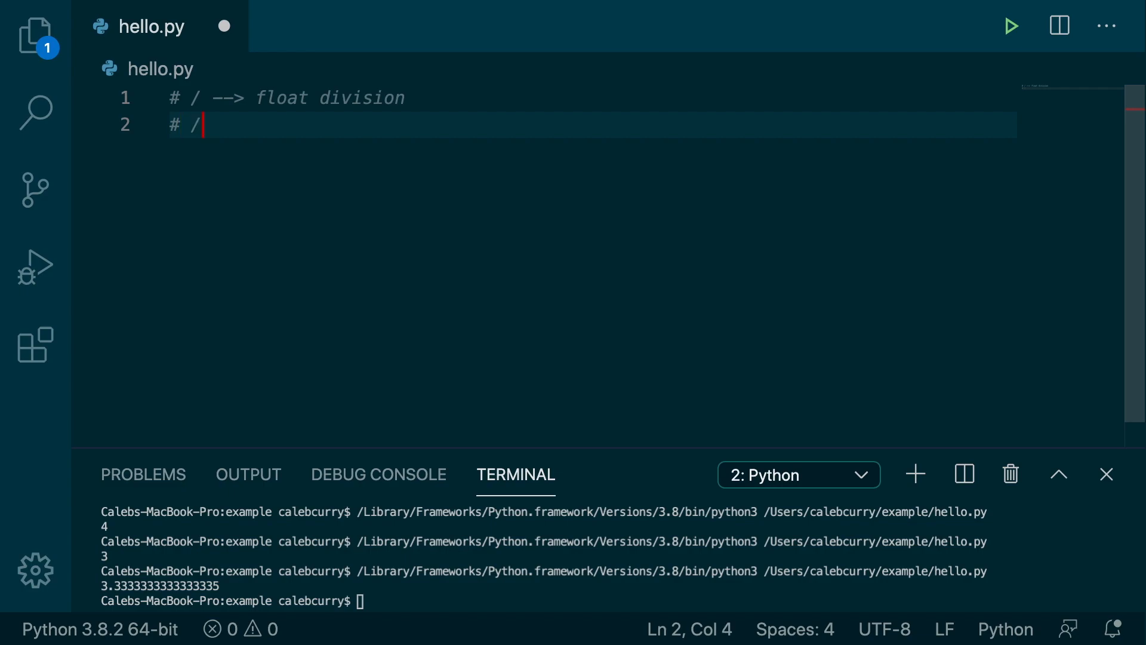
pyautogui.write('/ --> integ')
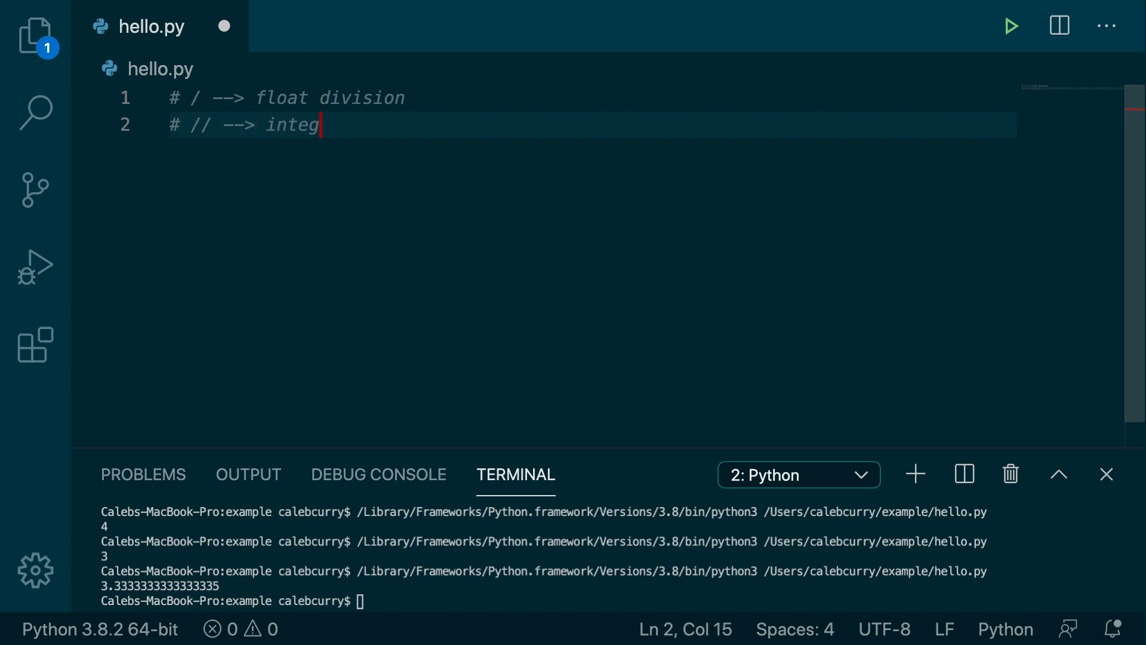
pyautogui.write('er division ()')
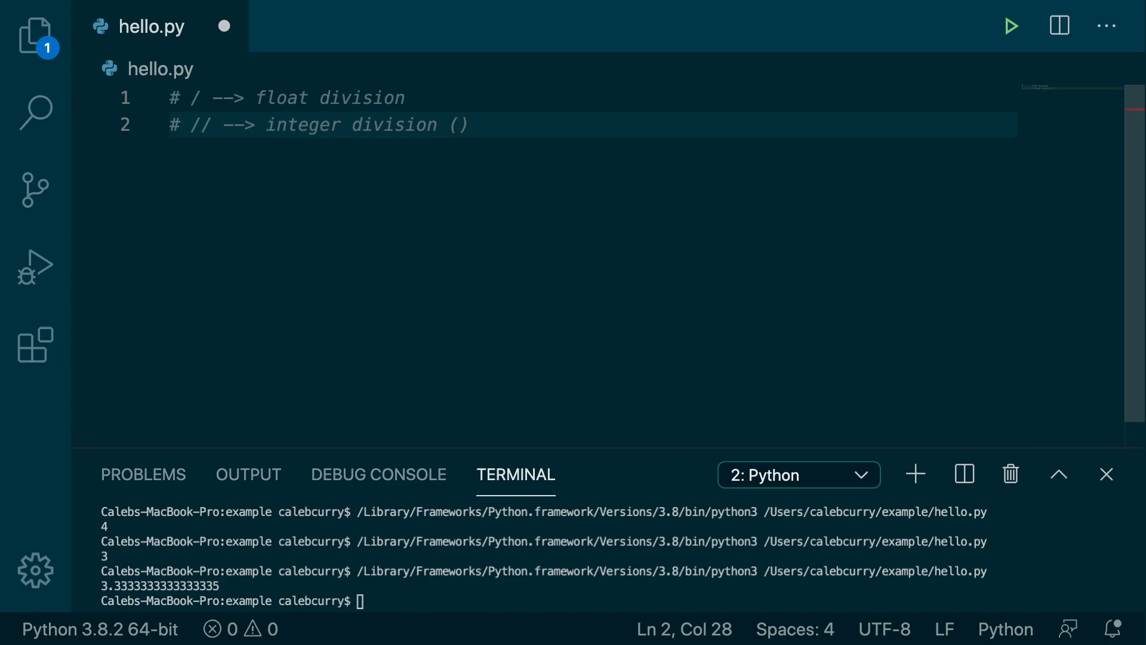
pyautogui.write('math.floor')
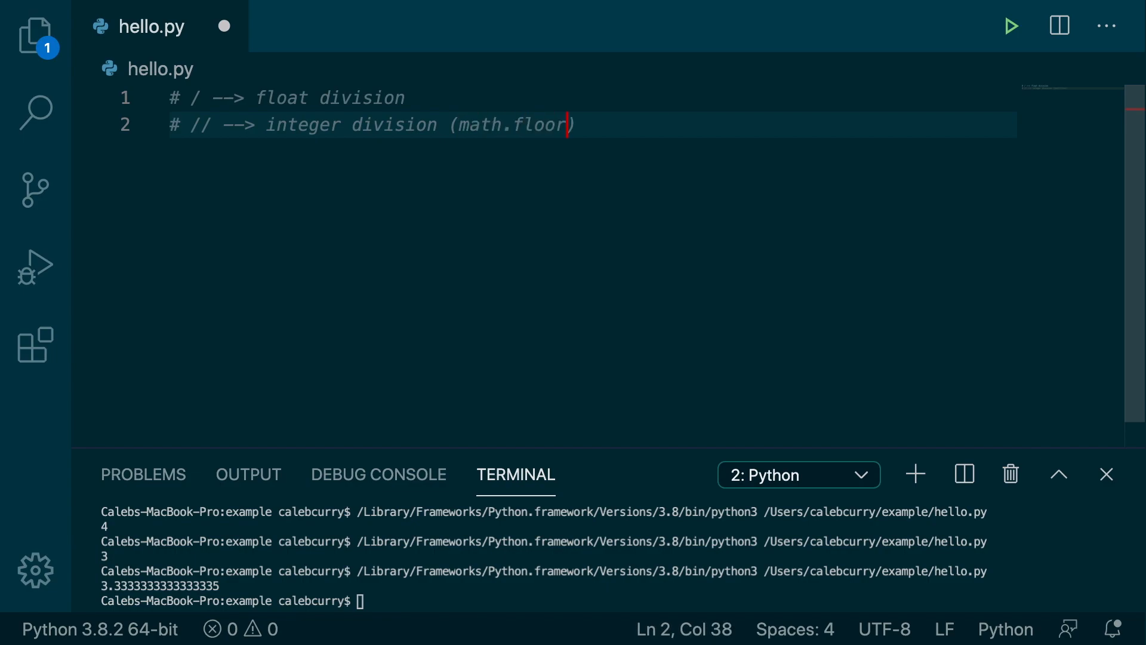